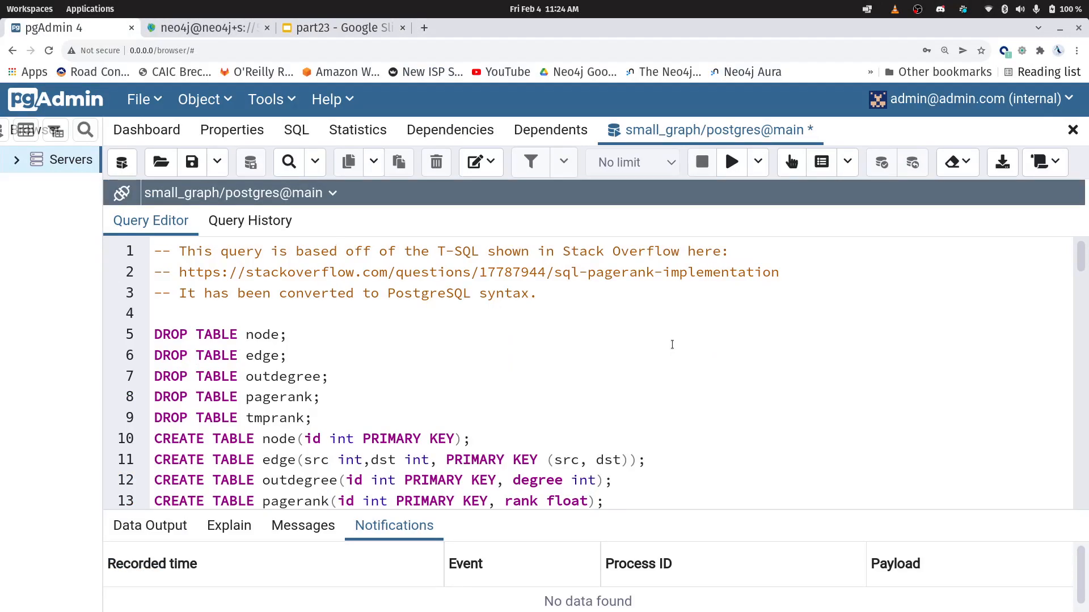
# Review the script's alpha damping factor and the initial rank formula ((1-alpha)/node_num).
pyautogui.scroll(-3)
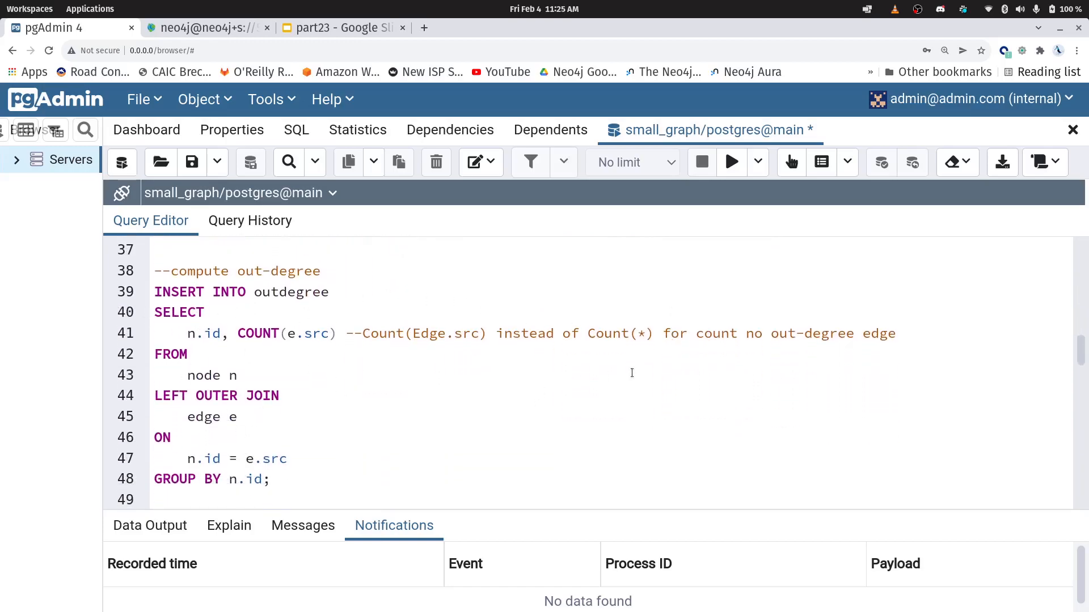
pyautogui.scroll(-3)
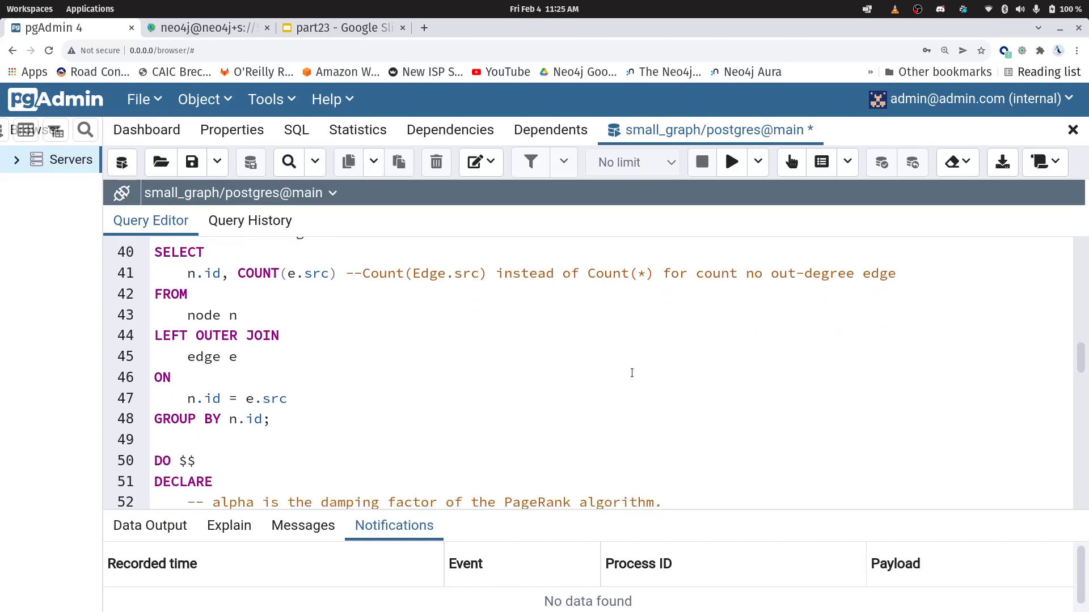
pyautogui.scroll(-3)
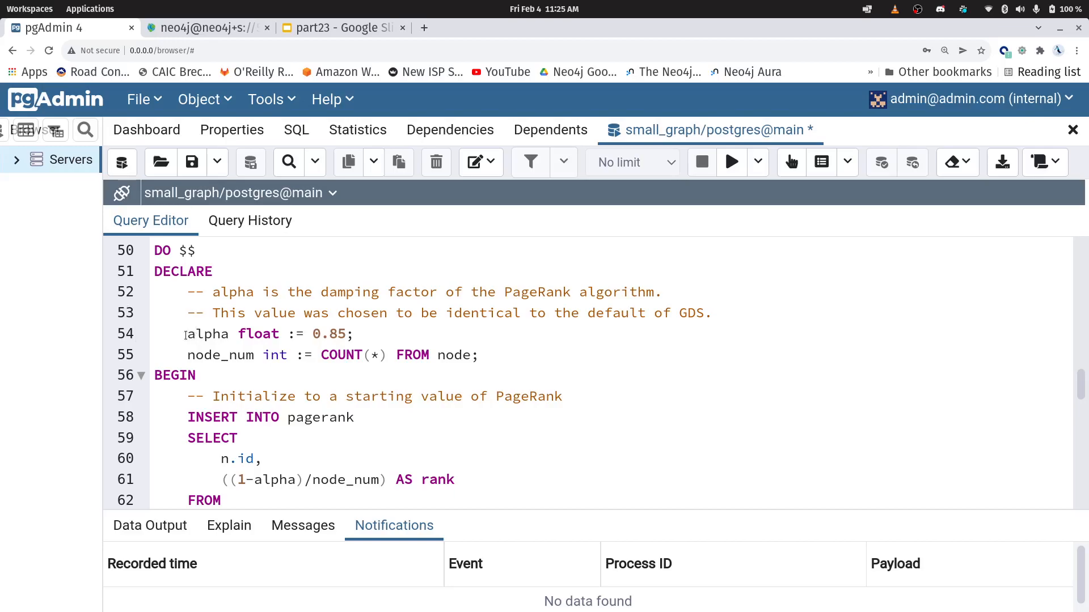
pyautogui.doubleClick(206, 333)
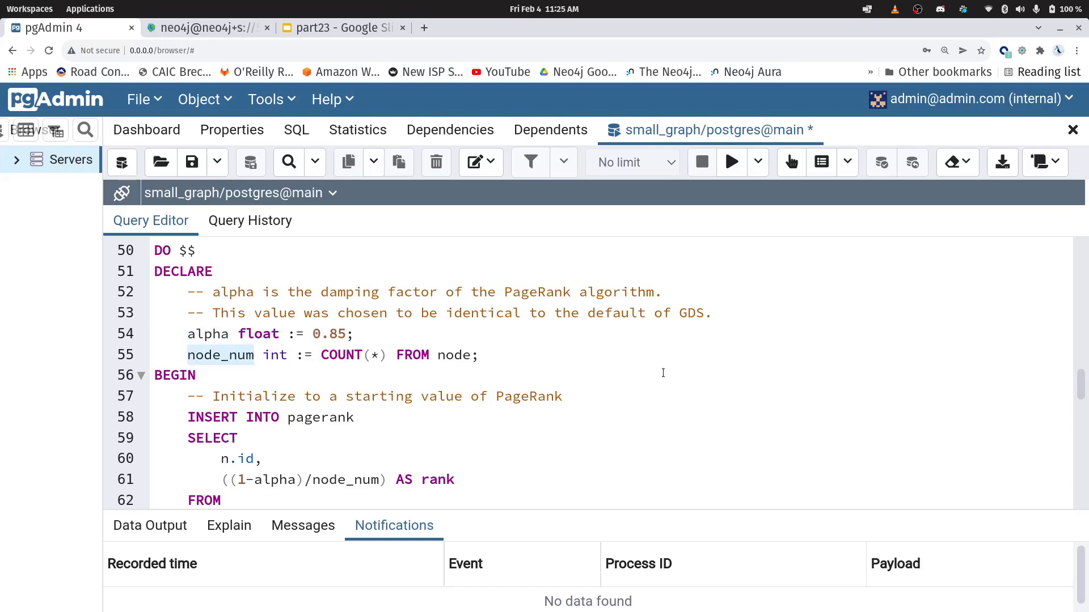
pyautogui.scroll(-3)
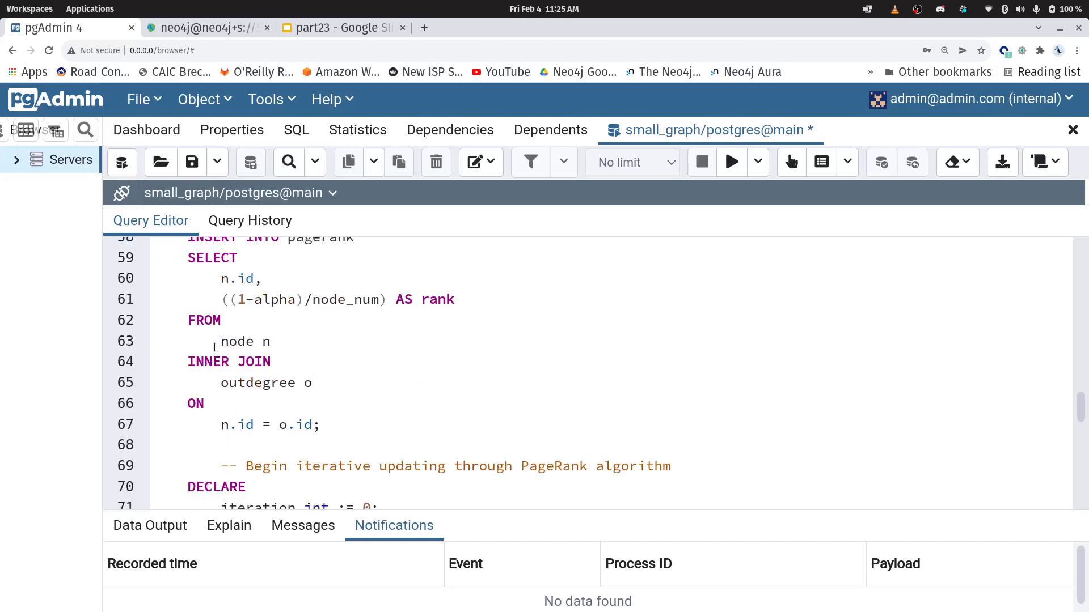
pyautogui.moveTo(222, 300); pyautogui.dragTo(381, 299)
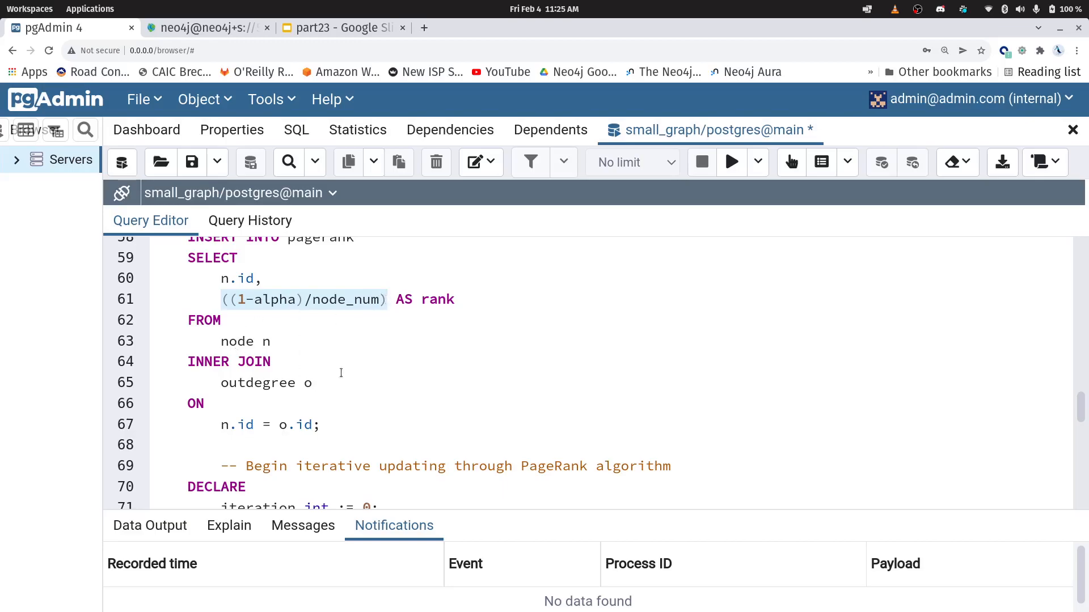
pyautogui.moveTo(640, 333)
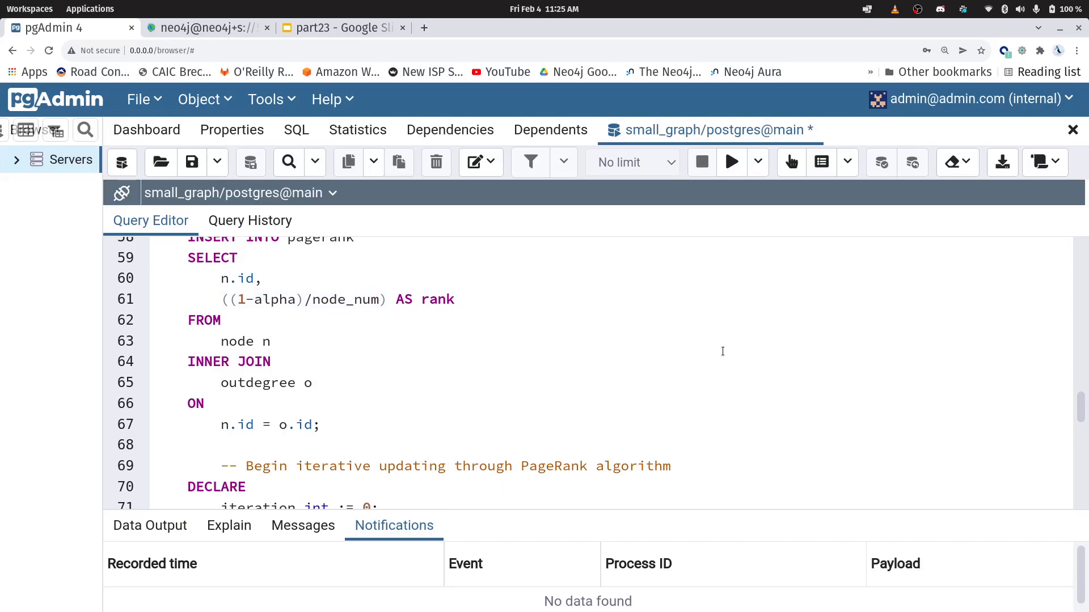
# Review the rank update expression on line 80 of the script.
pyautogui.scroll(-3)
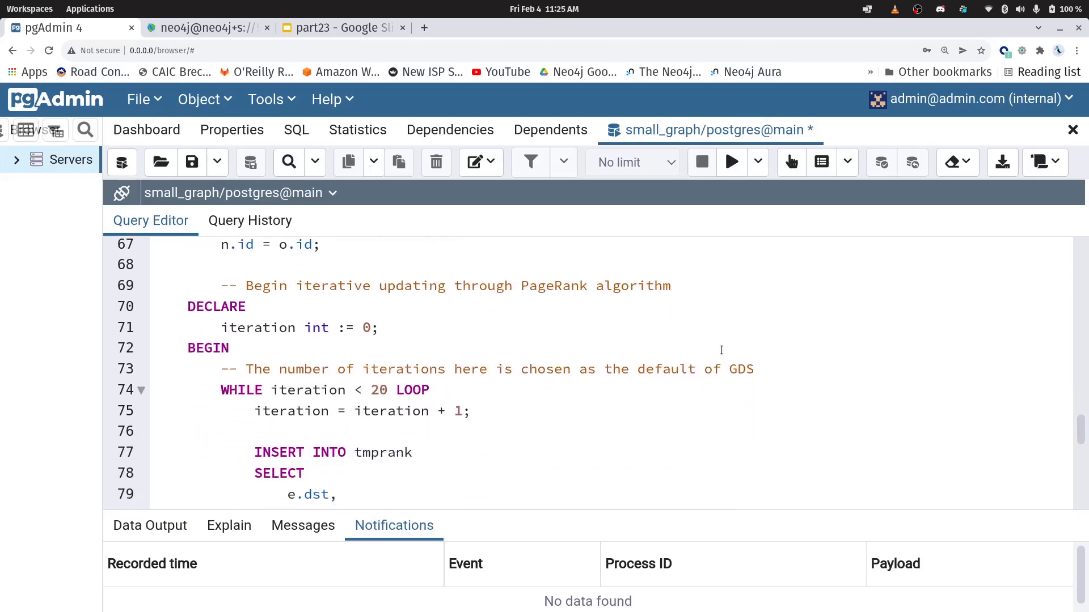
pyautogui.scroll(-3)
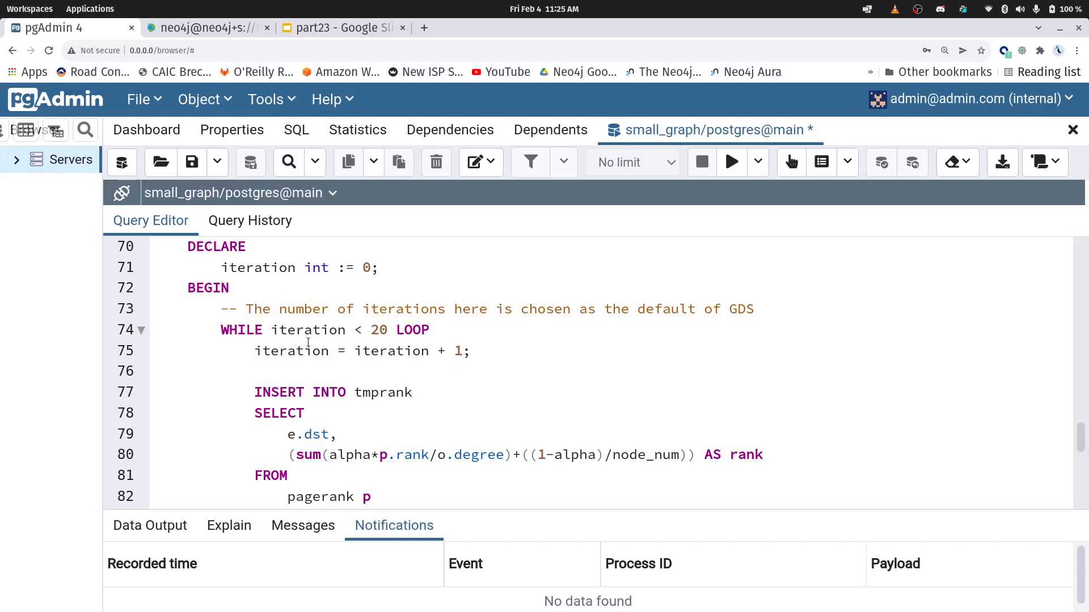
pyautogui.scroll(-3)
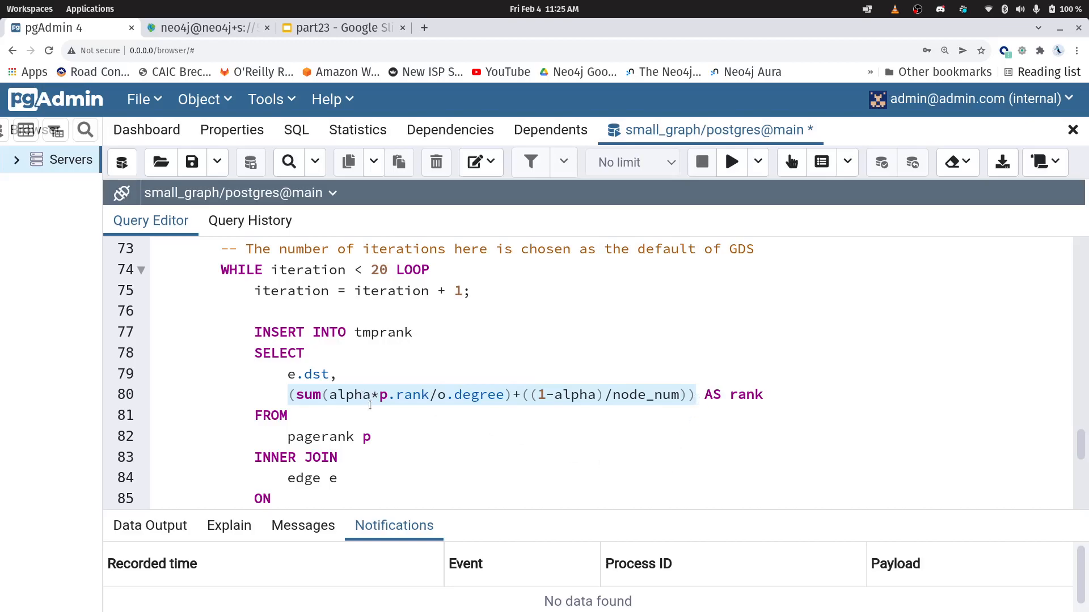
pyautogui.doubleClick(406, 394)
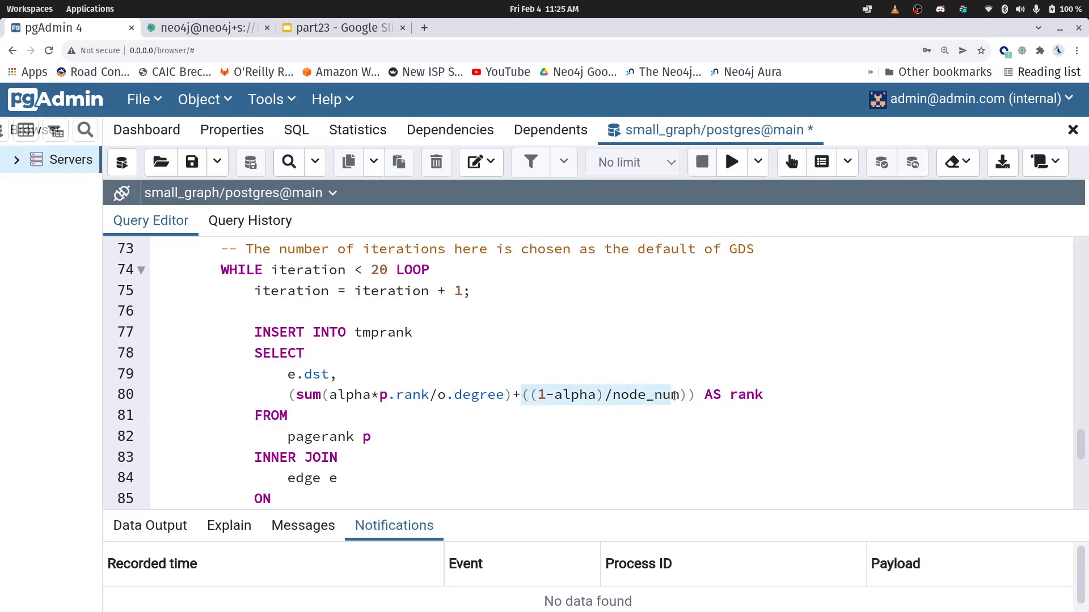
pyautogui.click(612, 445)
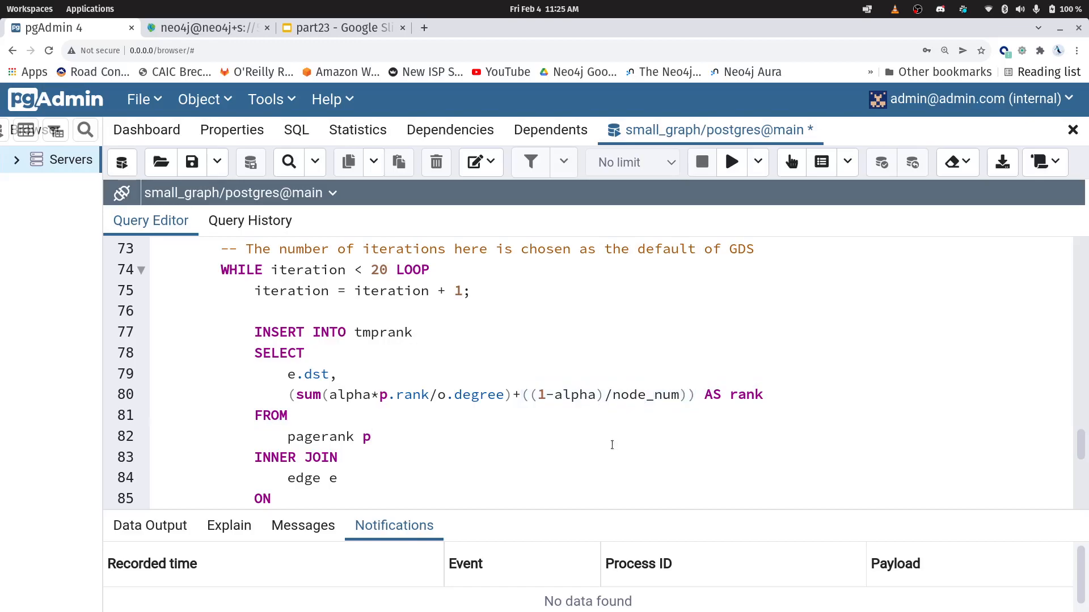
pyautogui.scroll(-3)
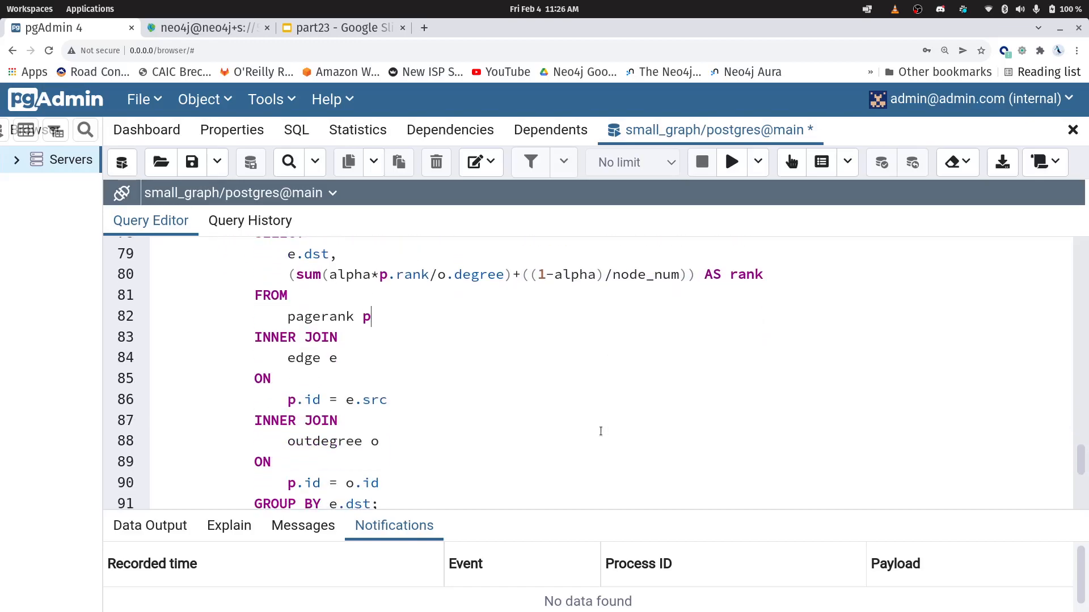
# Run the whole PageRank script, listing scores for nodes 0–3 with node 2 highest at 0.6728414842602143.
pyautogui.click(731, 163)
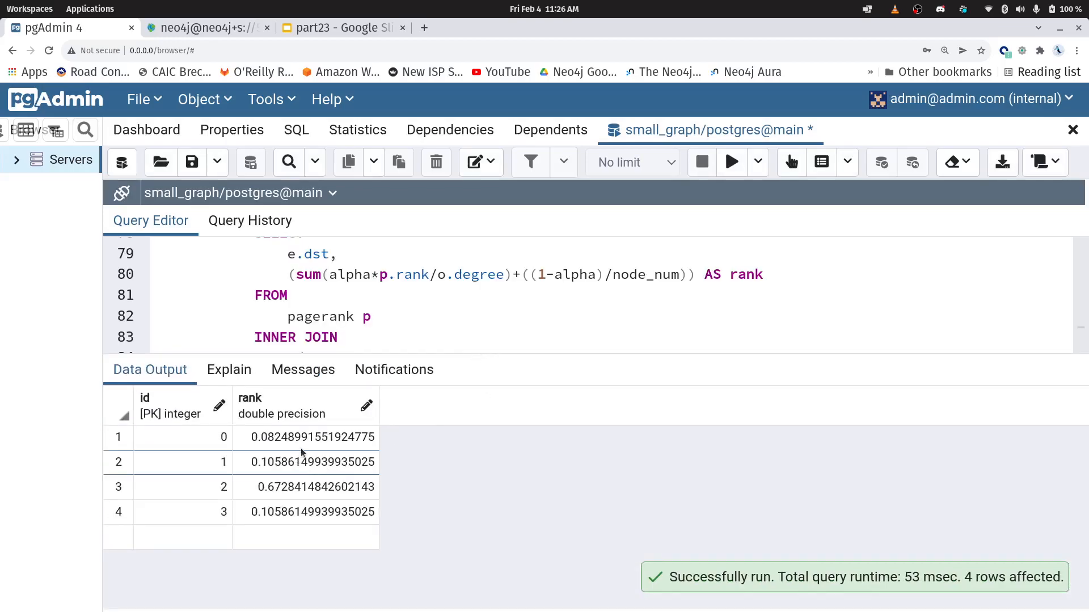
pyautogui.moveTo(418, 515)
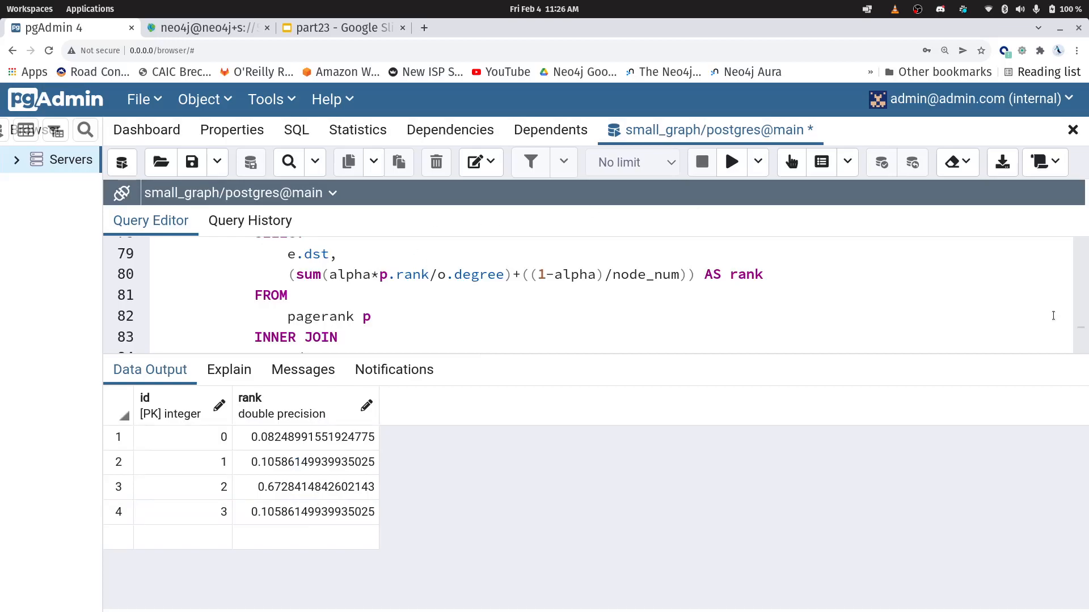
pyautogui.click(205, 28)
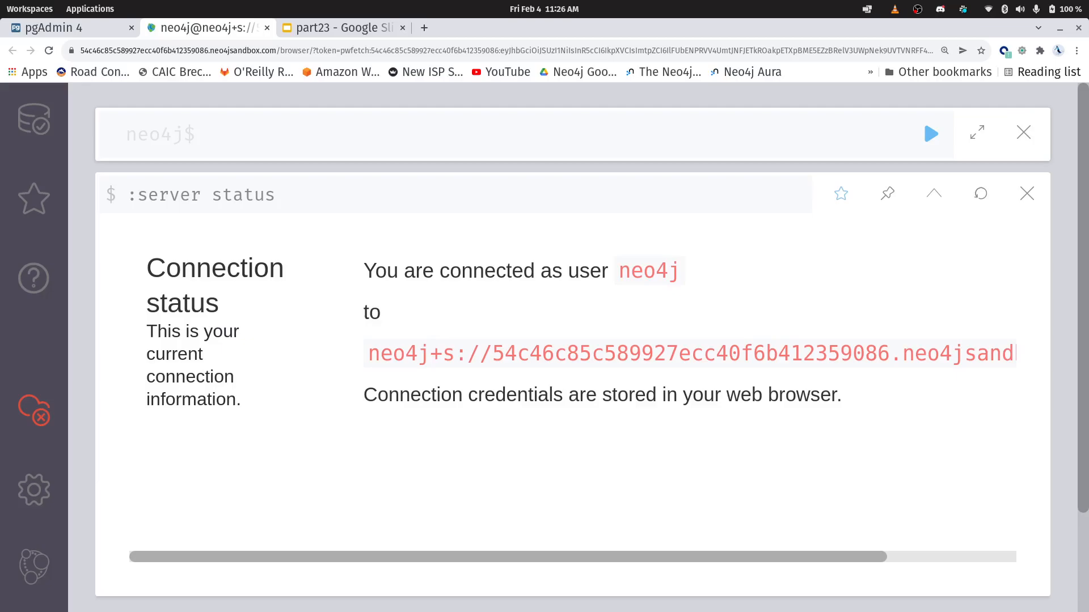
# Run MATCH (n) RETURN n to show nodes n0–n3 with eight CONNECTS relationships, n1 moved to the middle.
pyautogui.click(212, 134)
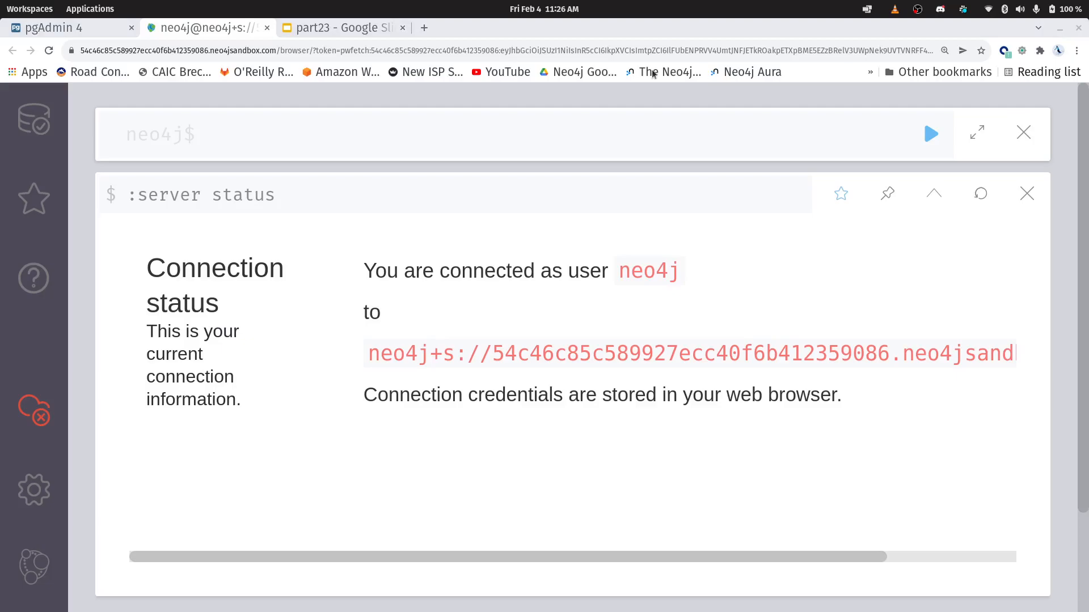
pyautogui.write('MATCH (n) RETURN n')
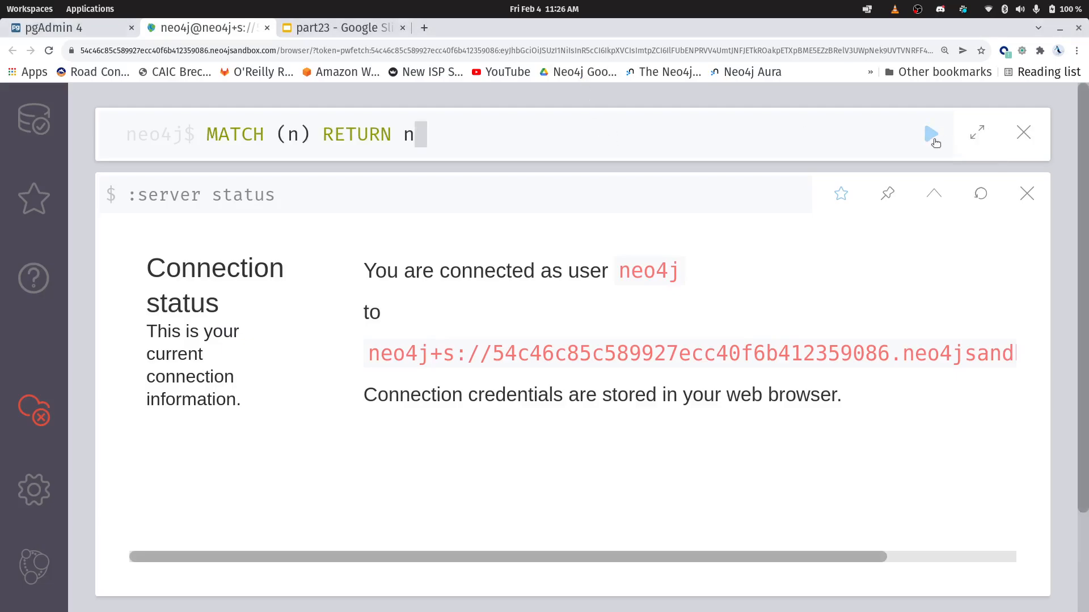
pyautogui.click(931, 134)
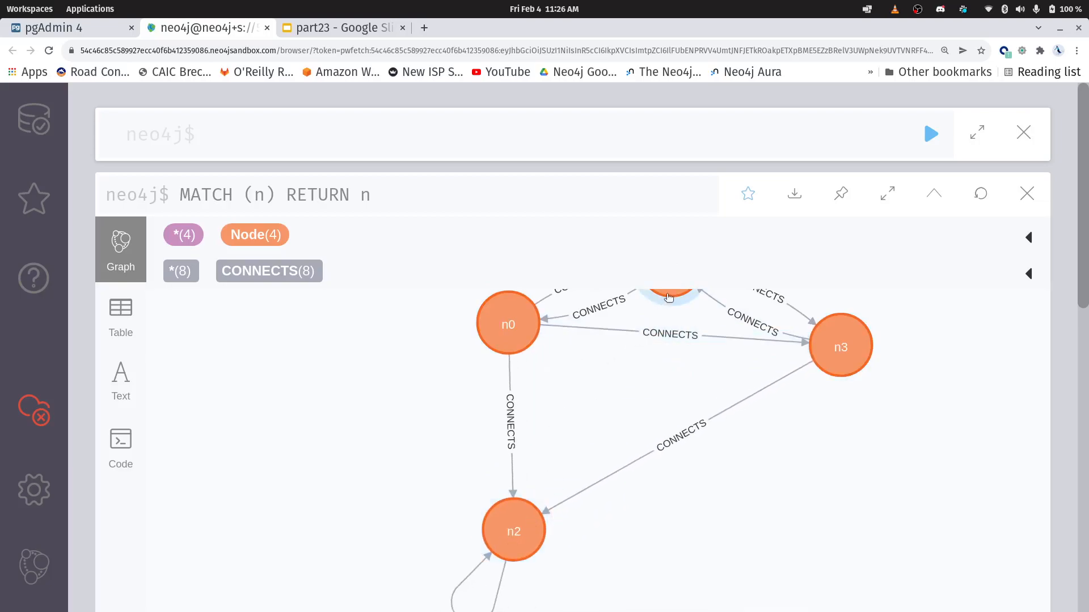
pyautogui.moveTo(670, 295); pyautogui.dragTo(625, 402)
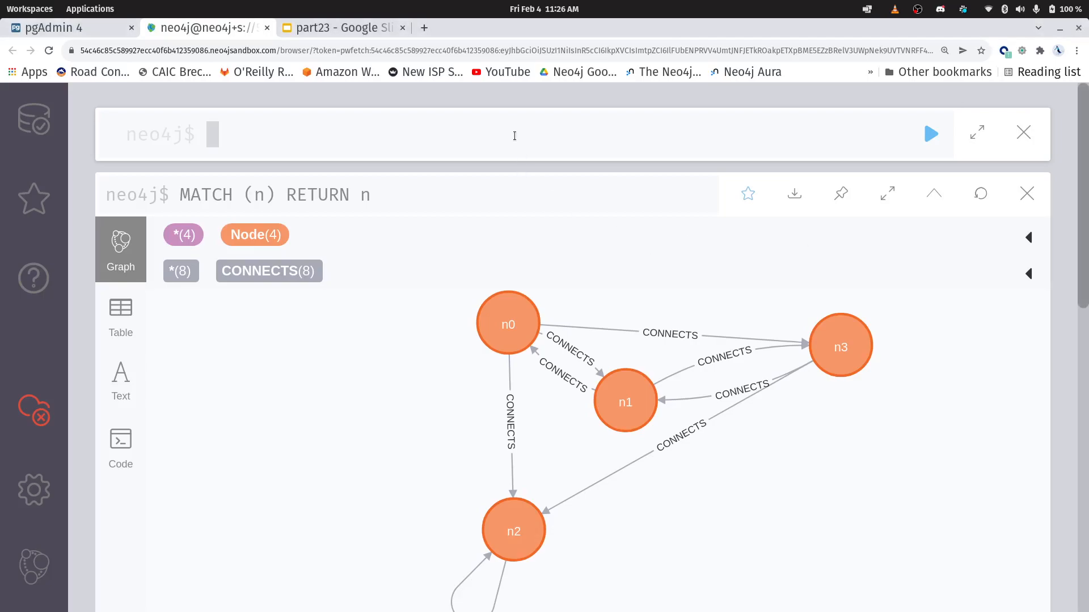
# Run CALL gds.graph.create('test', '*', '*'), which errors because graph 'test' already exists.
pyautogui.write("CALL gds.graph.create('test', '*', '*')")
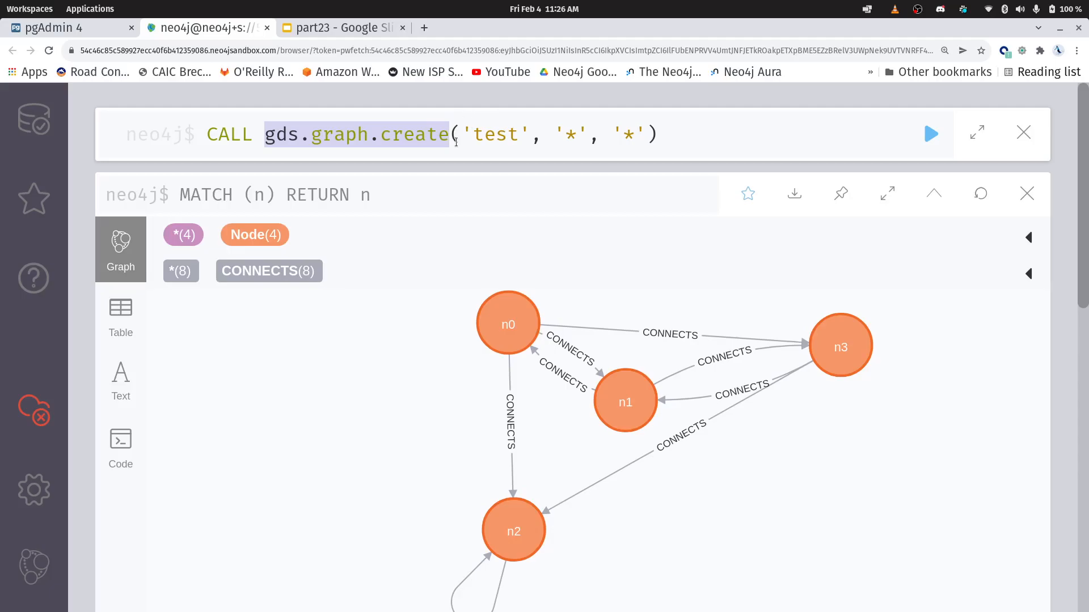
pyautogui.click(479, 134)
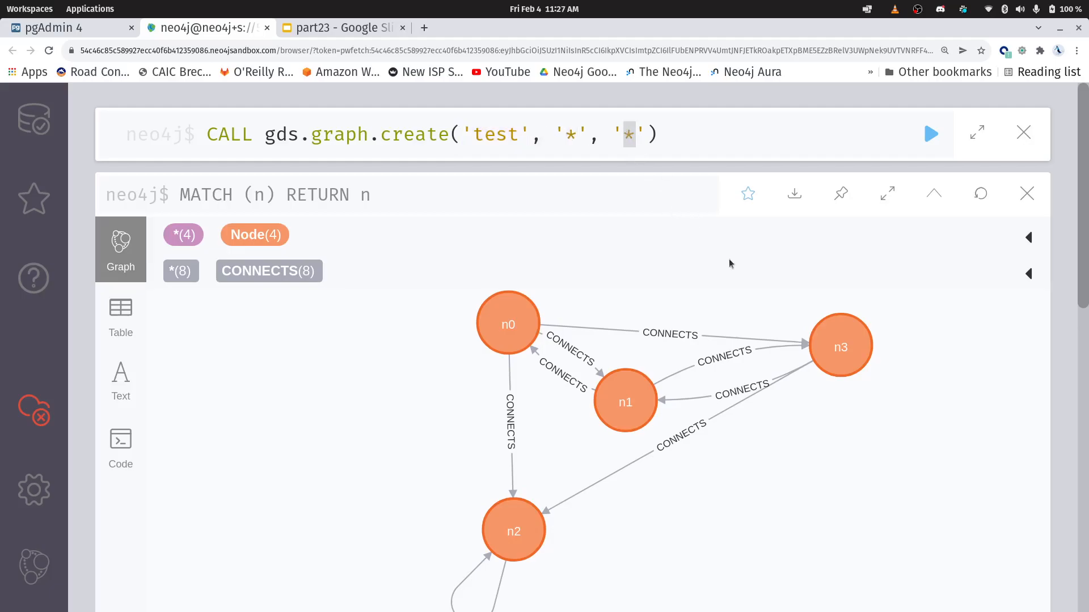
pyautogui.click(663, 134)
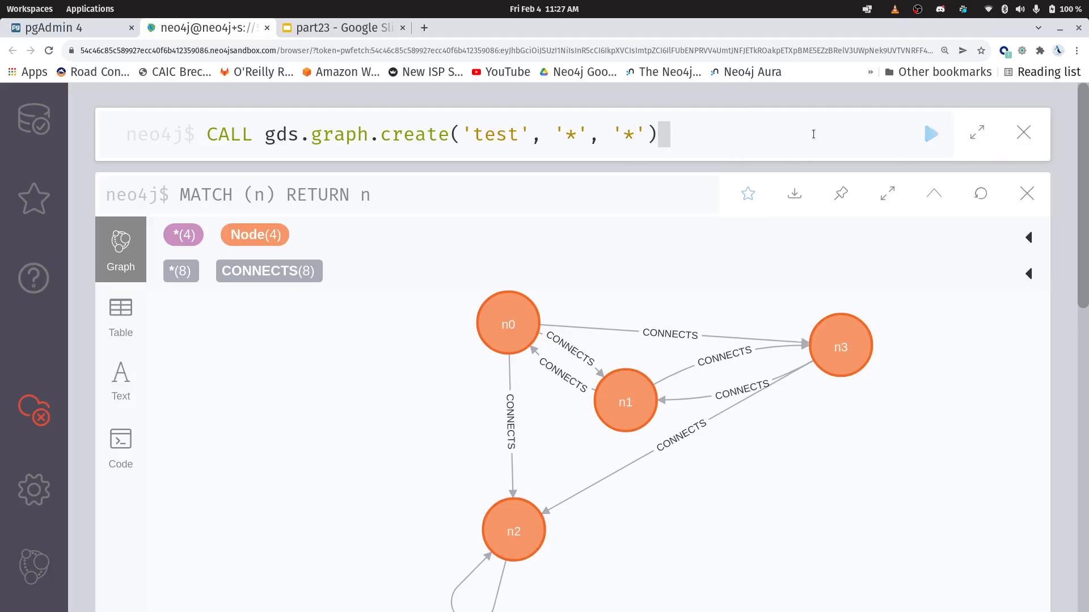
pyautogui.click(930, 134)
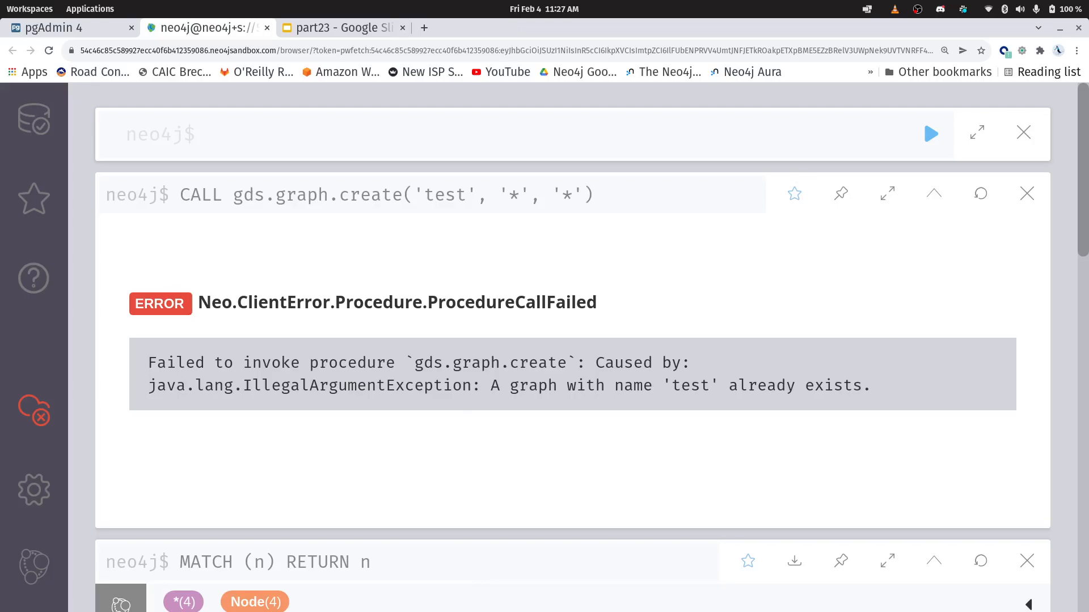
pyautogui.moveTo(370, 154)
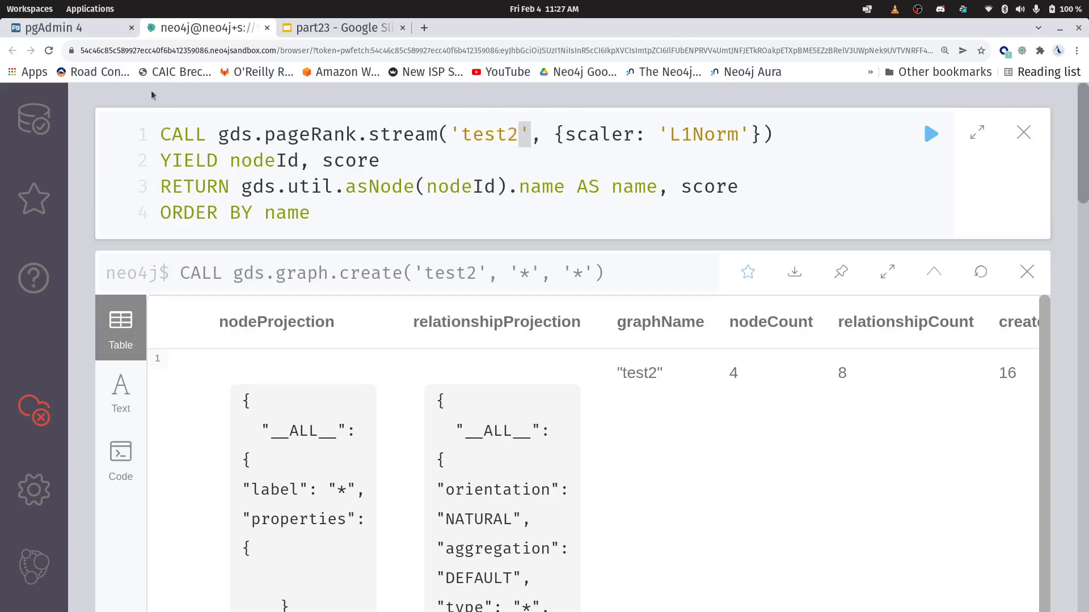
# Run the gds.pageRank.stream query on 'test2', listing scores with n2 highest at 0.6939.
pyautogui.doubleClick(286, 134)
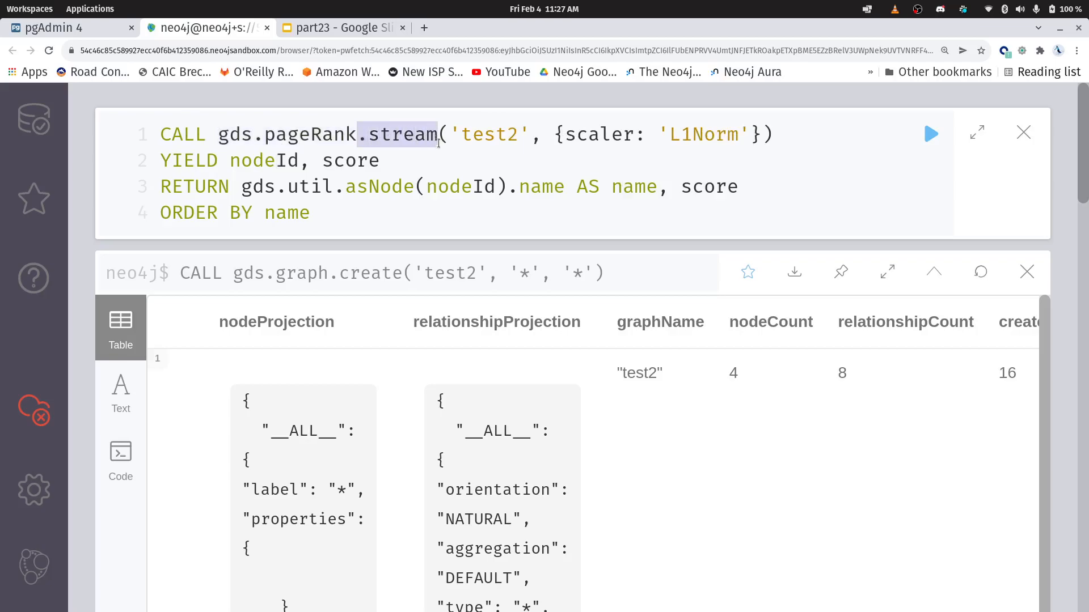
pyautogui.moveTo(736, 23)
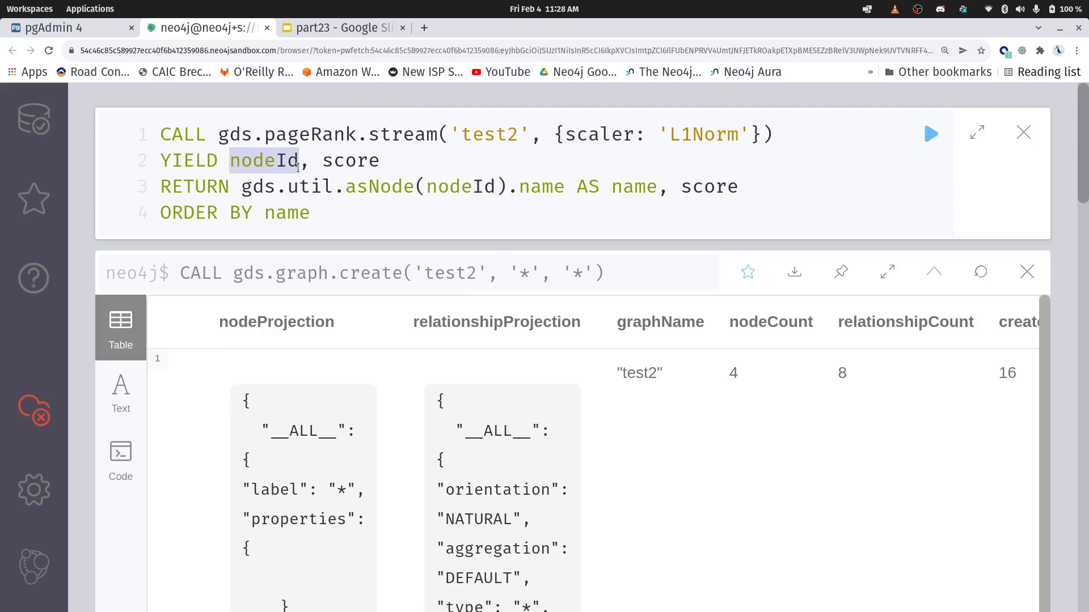
pyautogui.moveTo(886, 271)
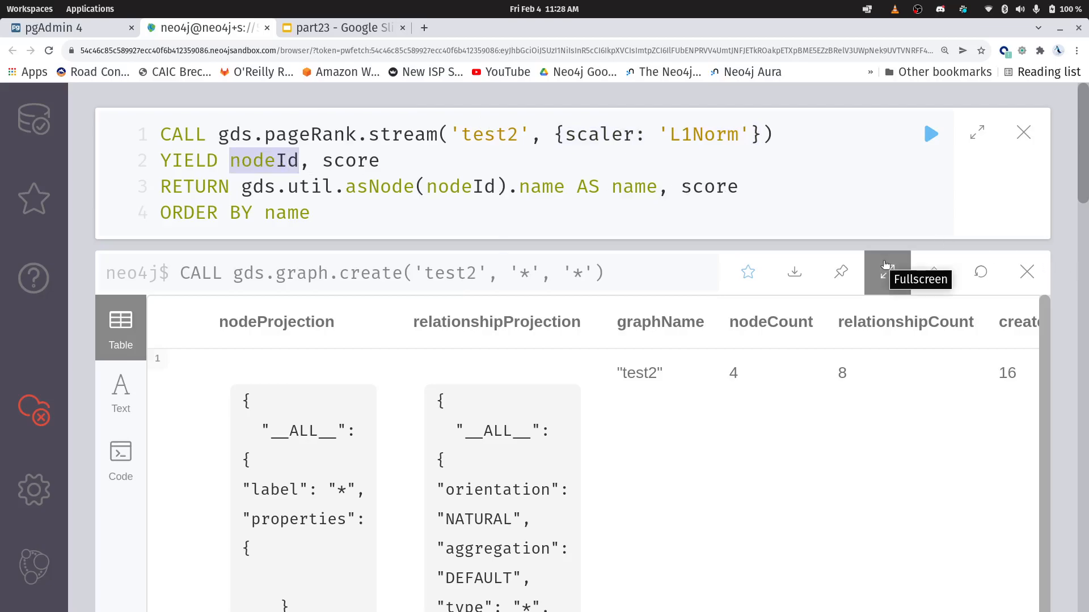
pyautogui.moveTo(463, 372)
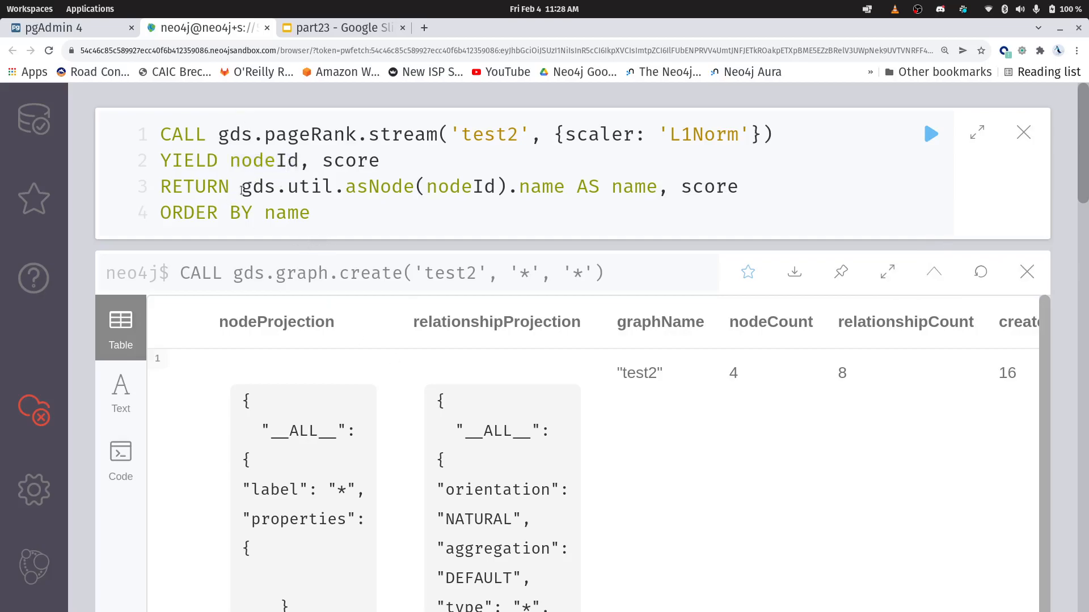
pyautogui.moveTo(241, 186); pyautogui.dragTo(549, 186)
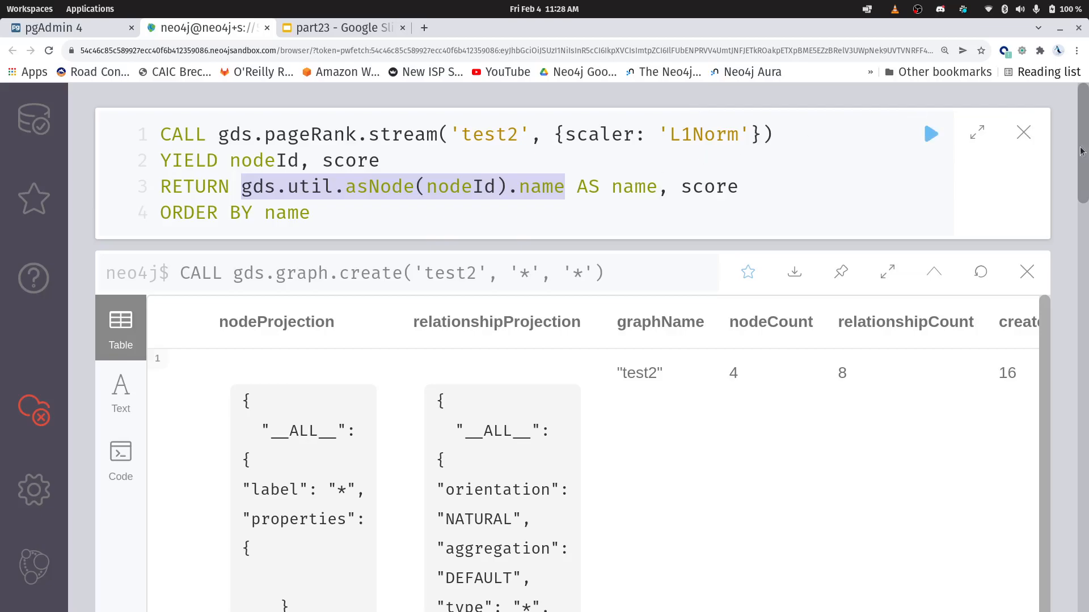
pyautogui.click(930, 133)
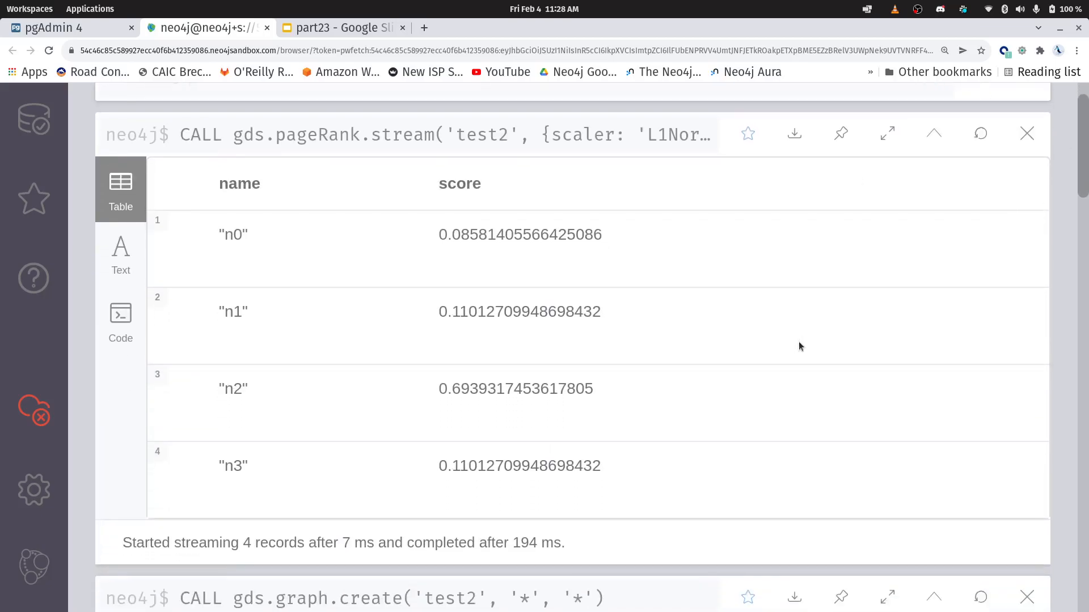
pyautogui.moveTo(812, 350)
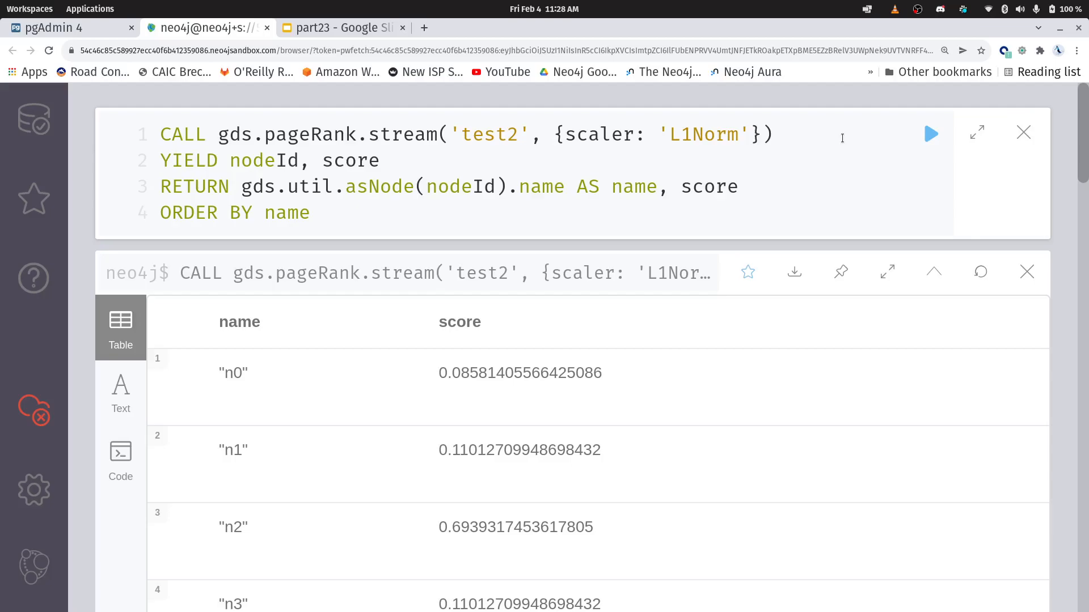
# Show the closing Thank you! slide in the Google Slides deck.
pyautogui.click(340, 27)
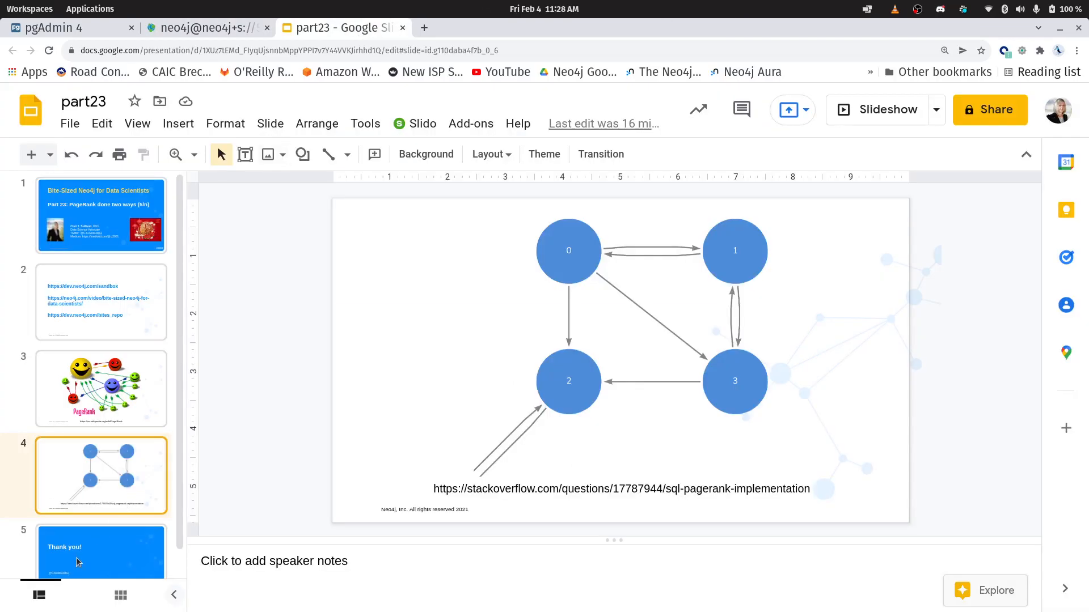
pyautogui.click(101, 549)
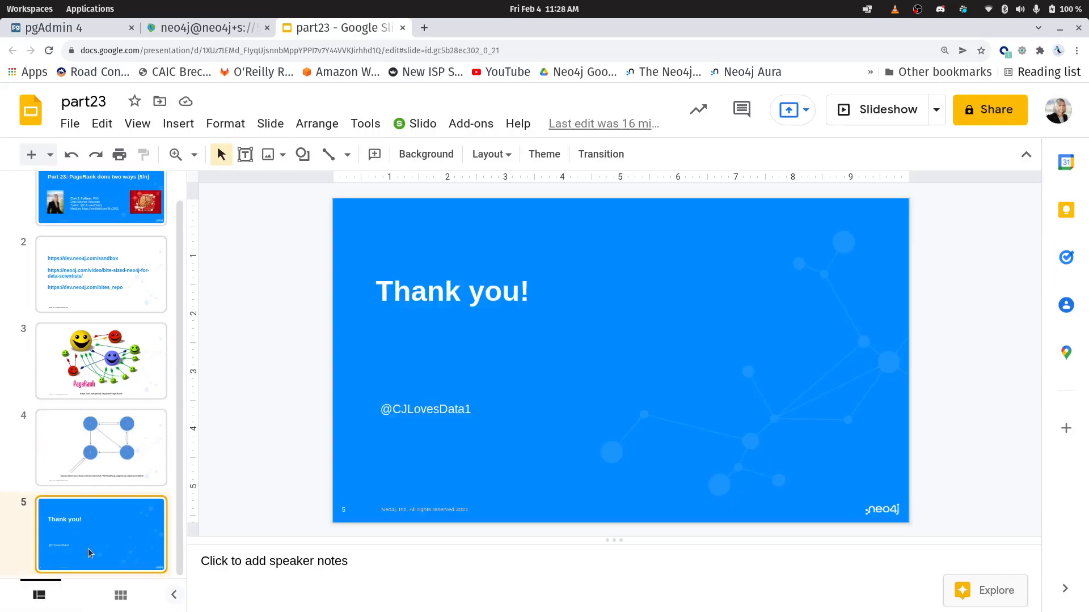